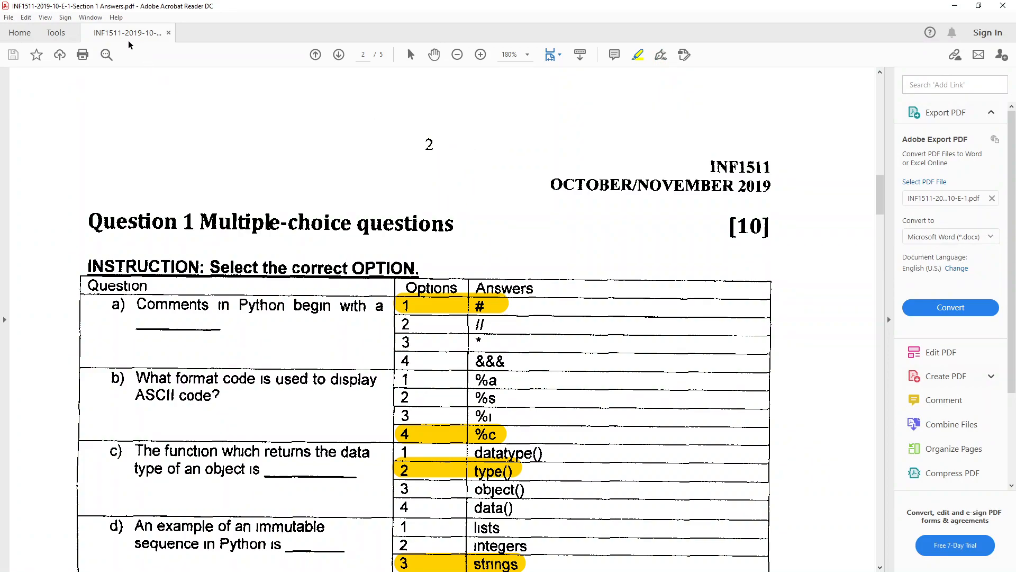
mouse_move(129, 32)
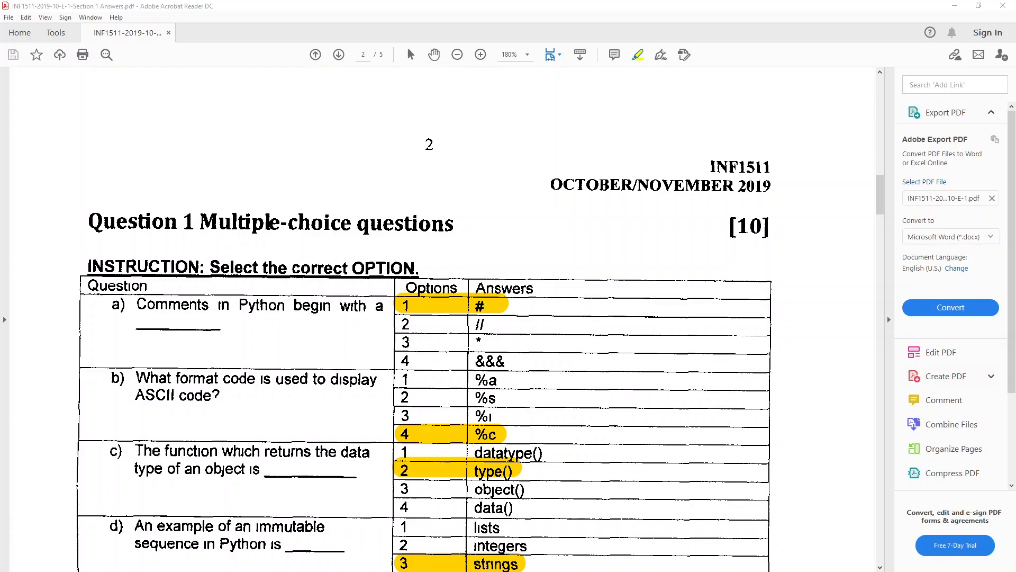
mouse_move(576, 302)
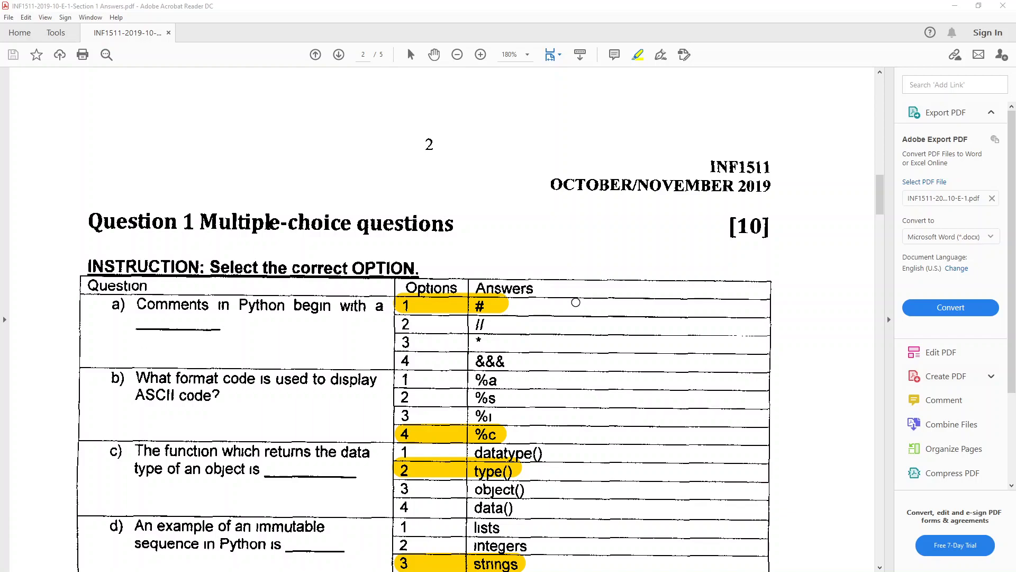
- Scroll down to show question e with its highlighted answer -1
scroll("down", 3)
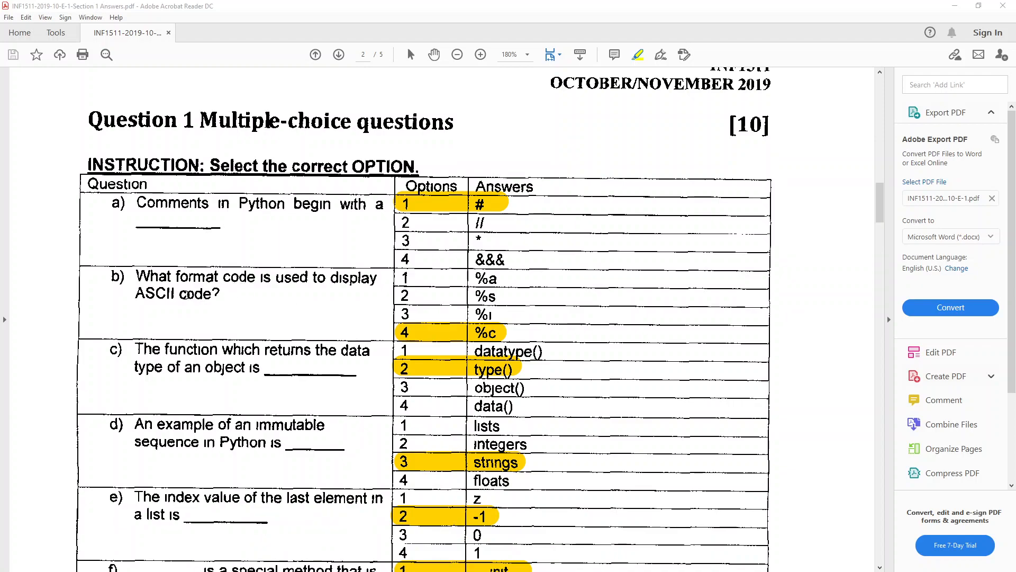
mouse_move(413, 333)
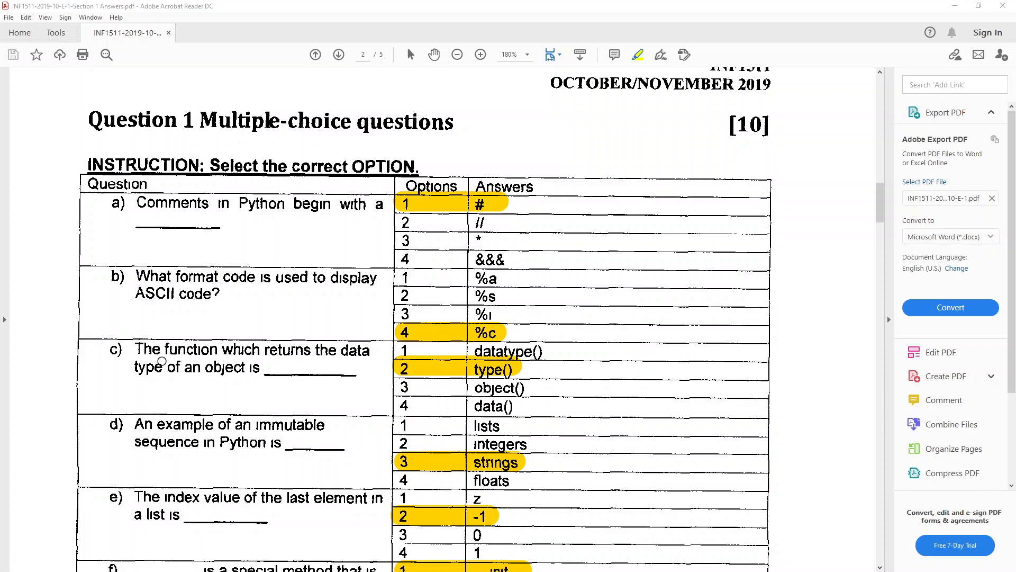
mouse_move(311, 364)
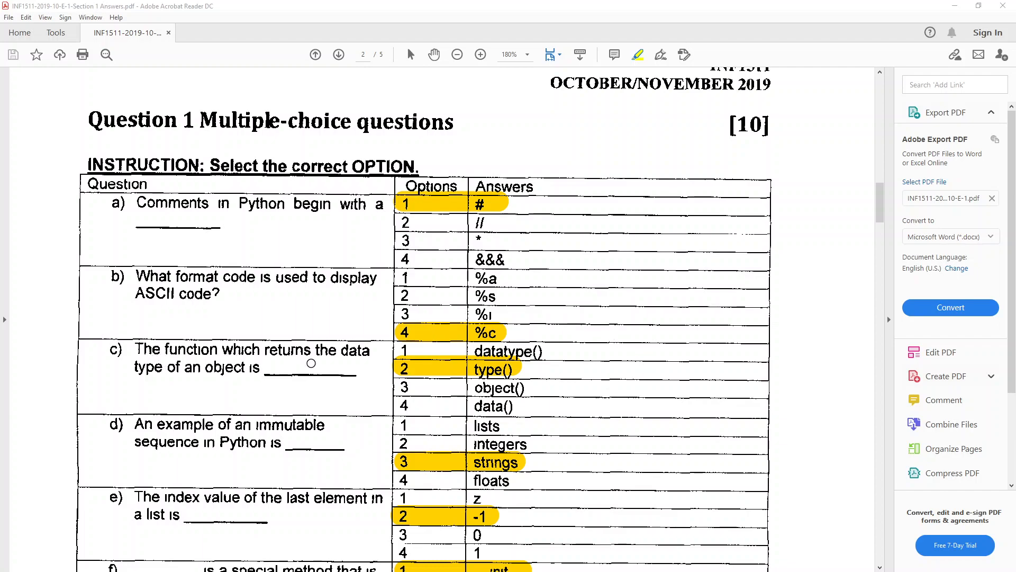
mouse_move(256, 373)
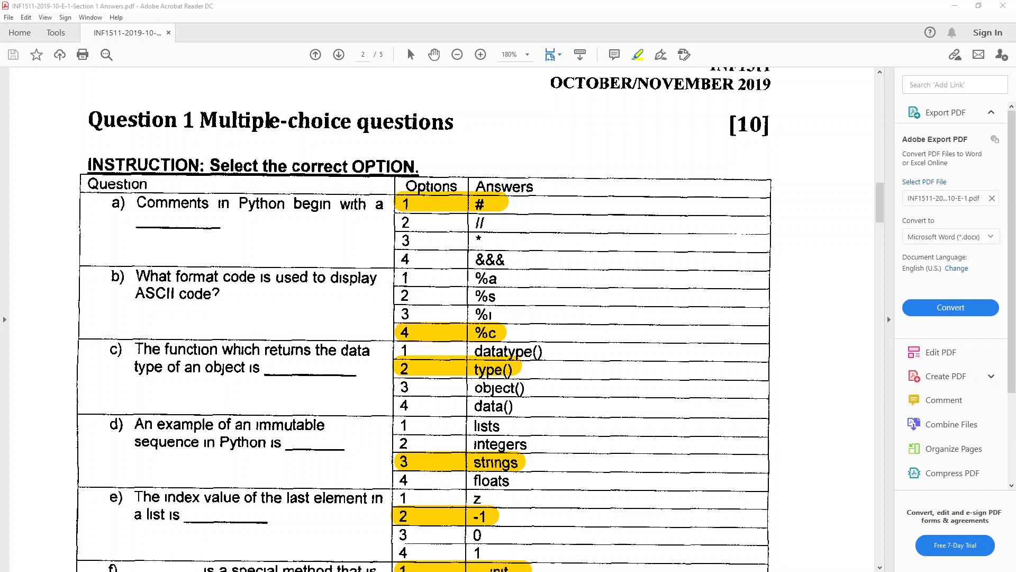
- Scroll down to show questions f and g with their highlighted answers
scroll("down", 3)
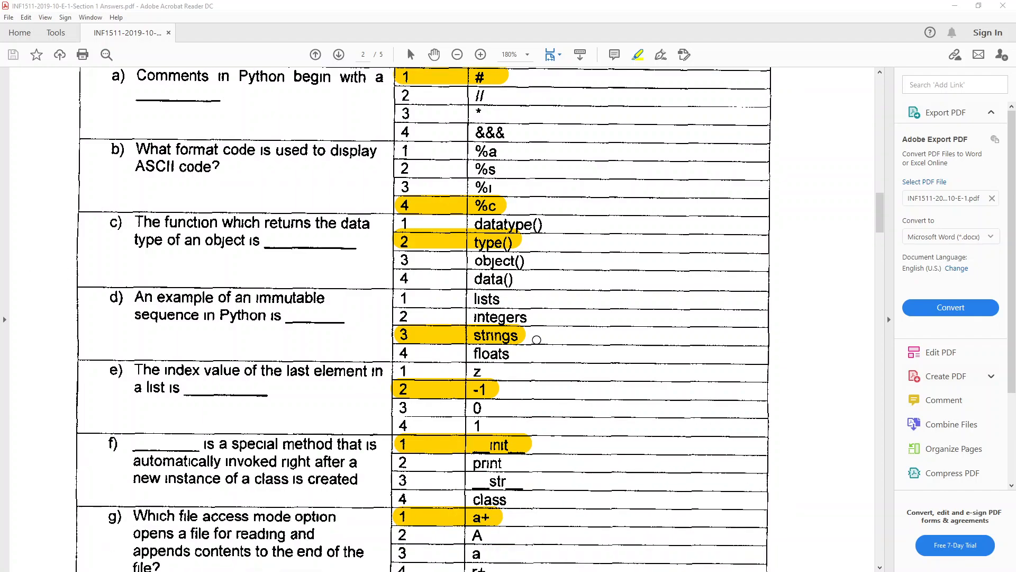
scroll("down", 3)
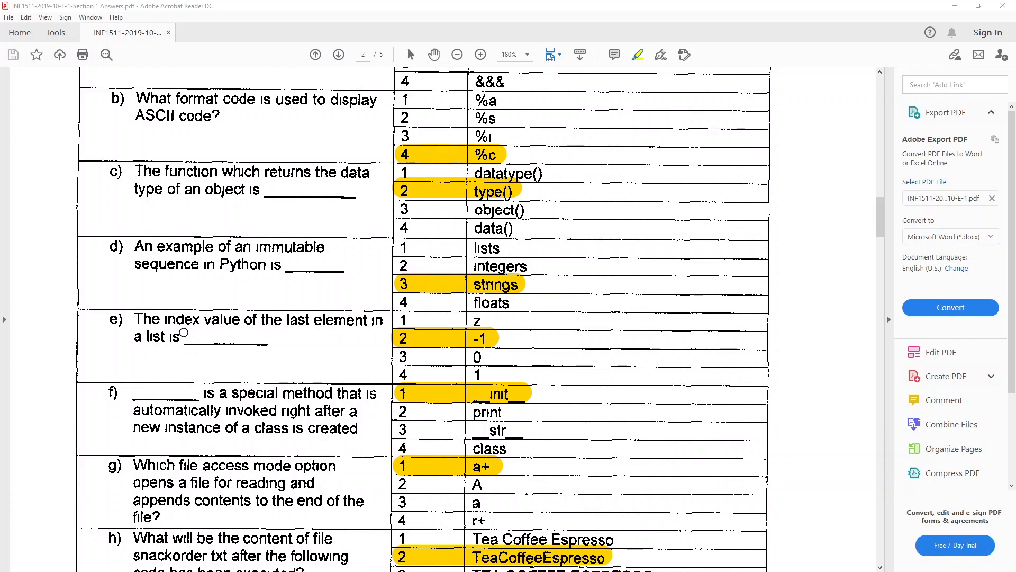
mouse_move(499, 327)
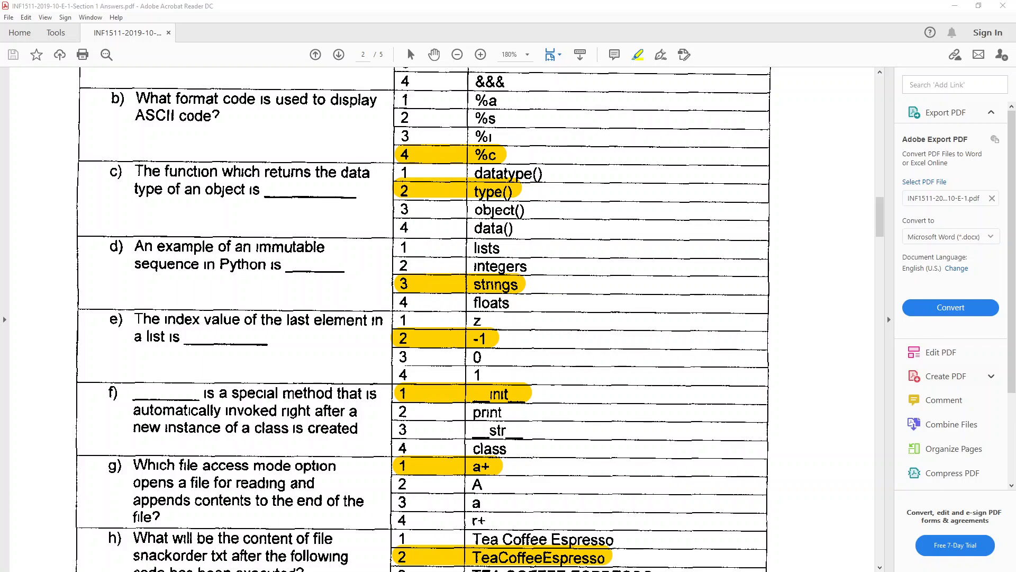
- Scroll to question h's answer TeaCoffeeEspresso and question i's non-data-descriptor
scroll("down", 3)
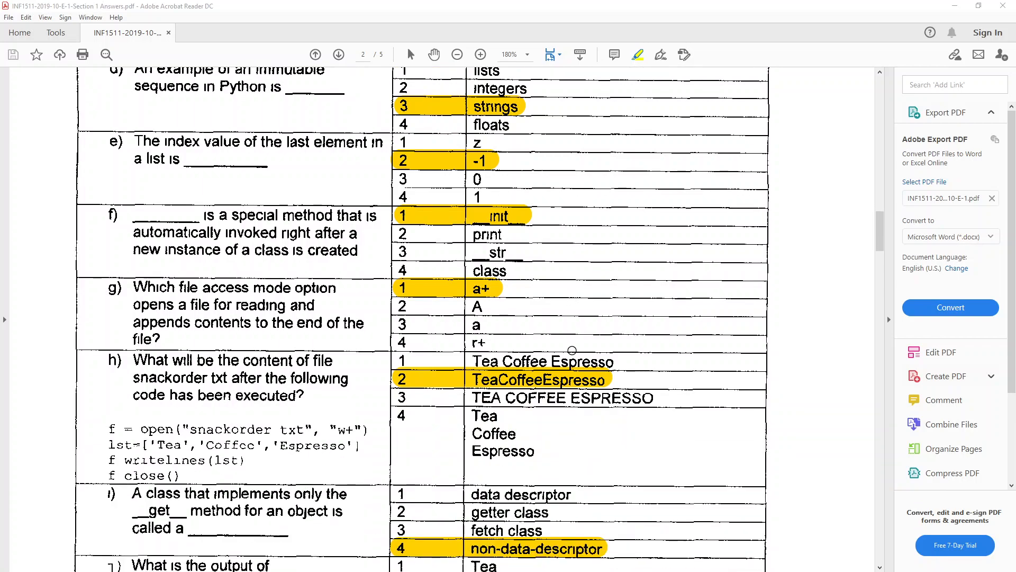
mouse_move(157, 216)
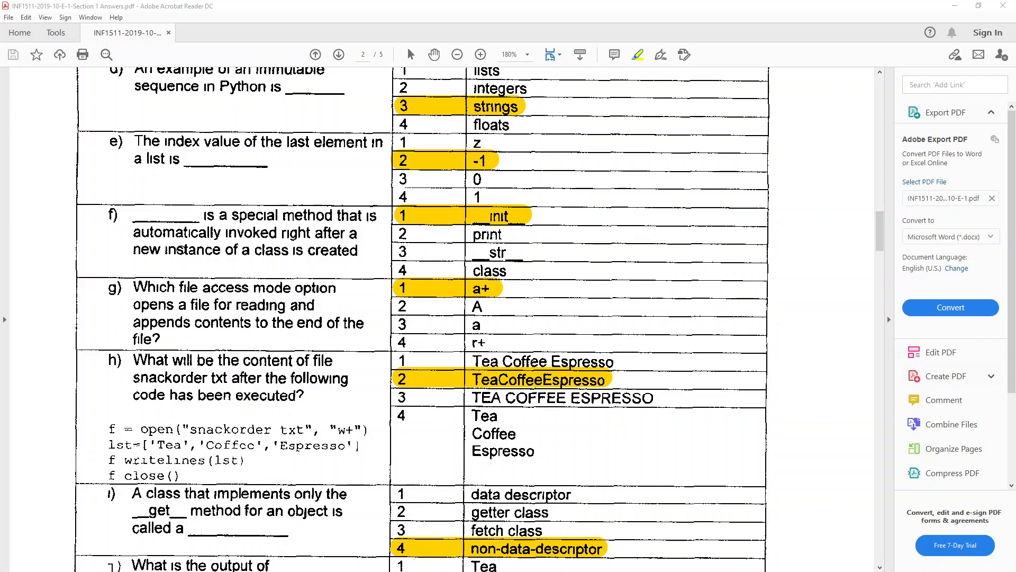
mouse_move(510, 226)
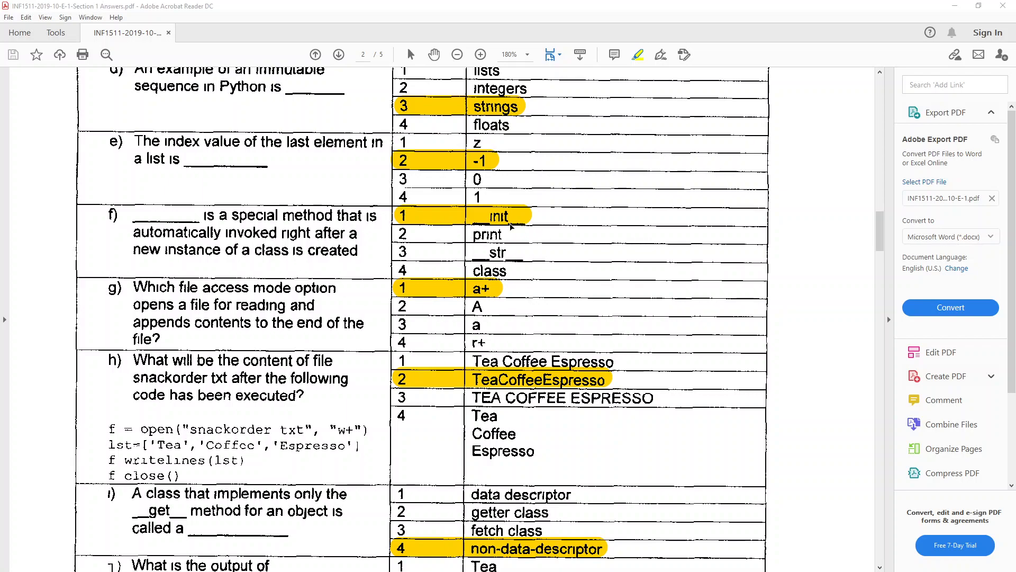
mouse_move(510, 226)
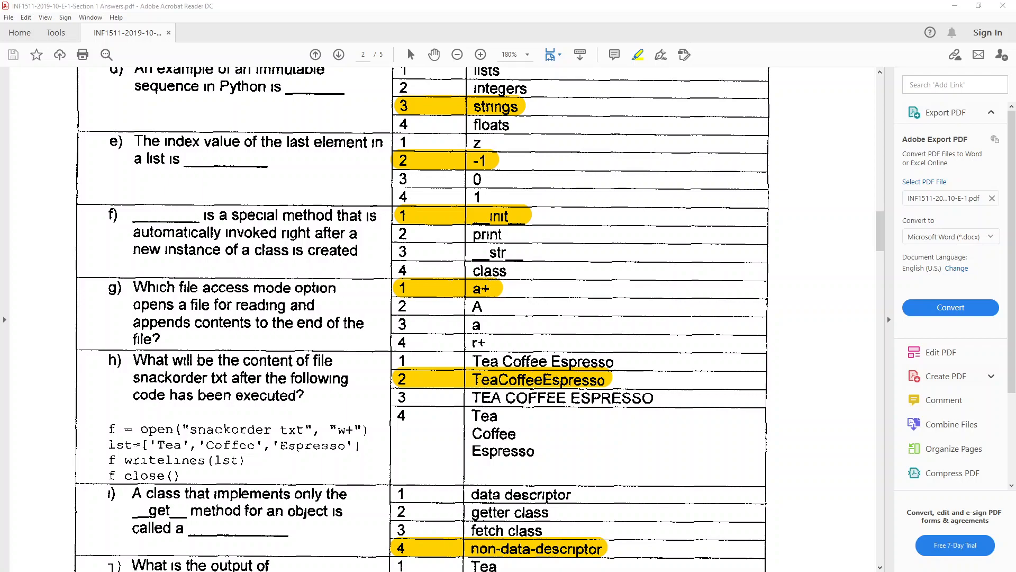
- Scroll to the bottom to show question j and its highlighted answer 1
scroll("down", 3)
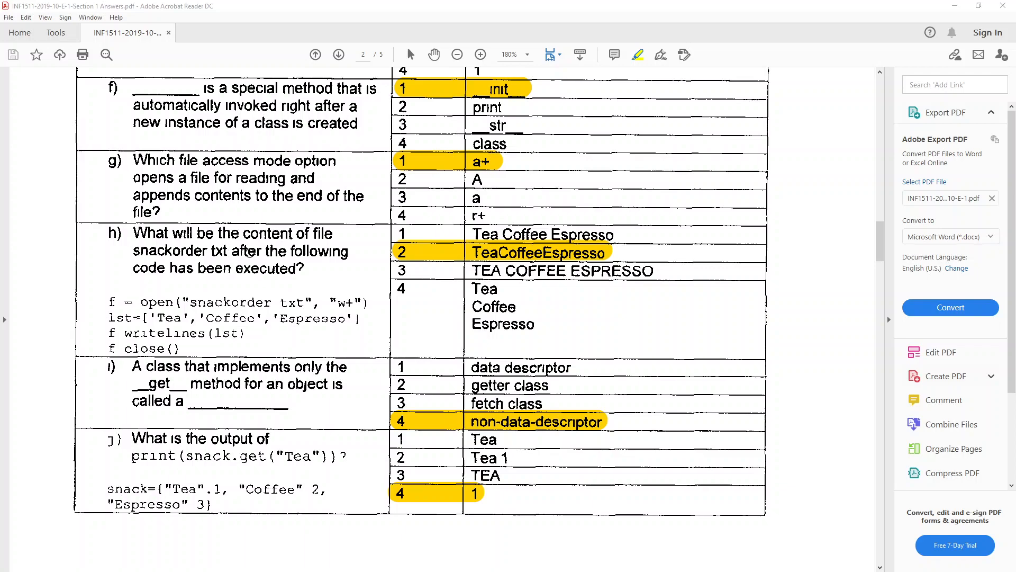
mouse_move(302, 274)
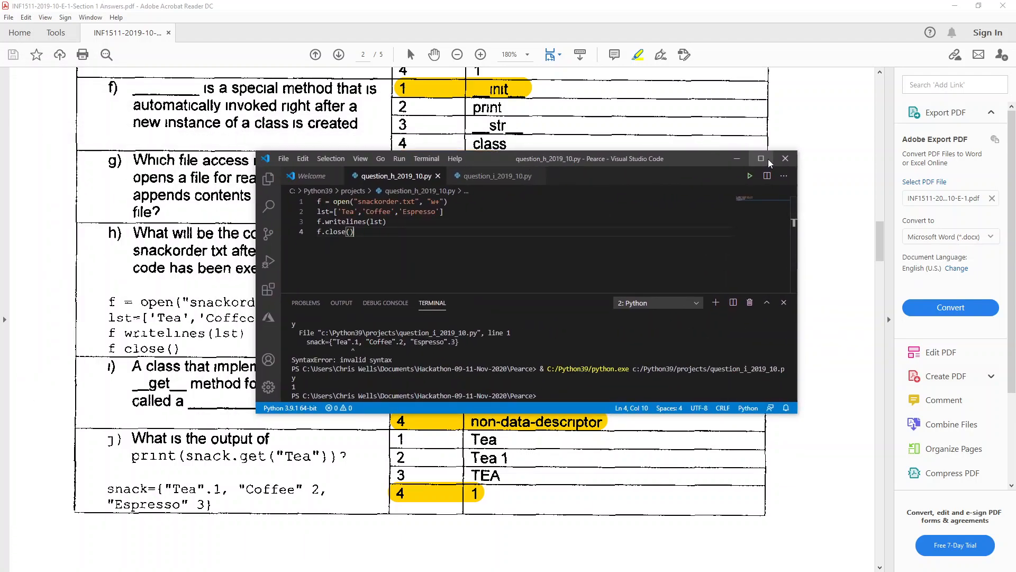
- Maximize VS Code and run question_h_2019_10.py to write snackorder.txt
left_click(761, 158)
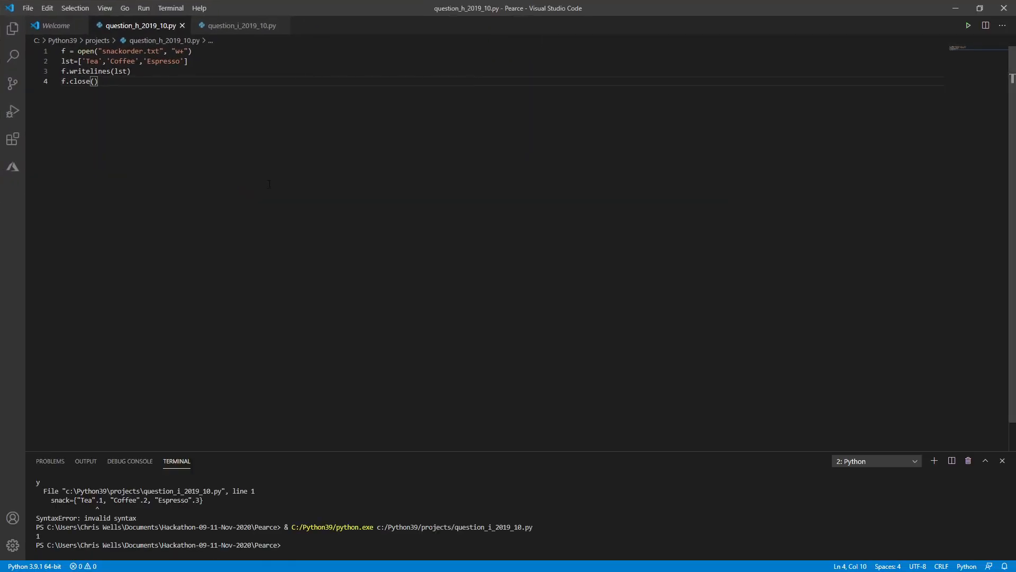
mouse_move(57, 103)
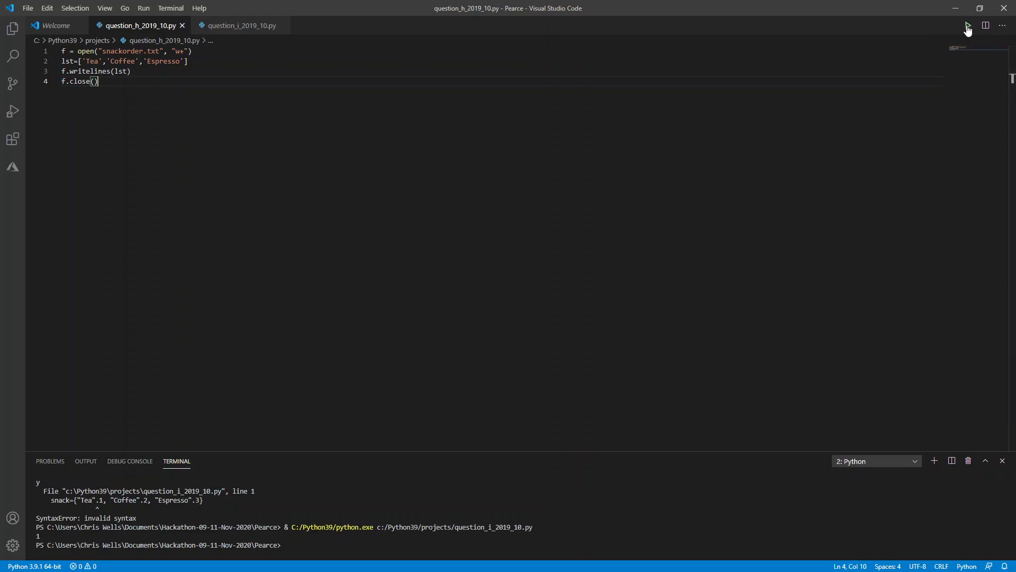
left_click(968, 25)
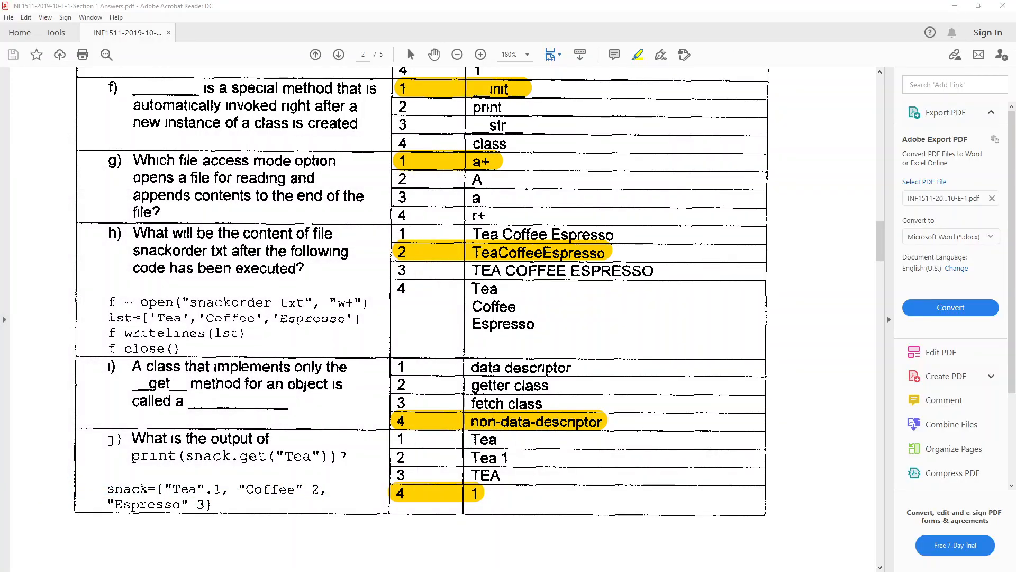
- Click the Acrobat title bar at top right to leave the exam page
left_click(952, 6)
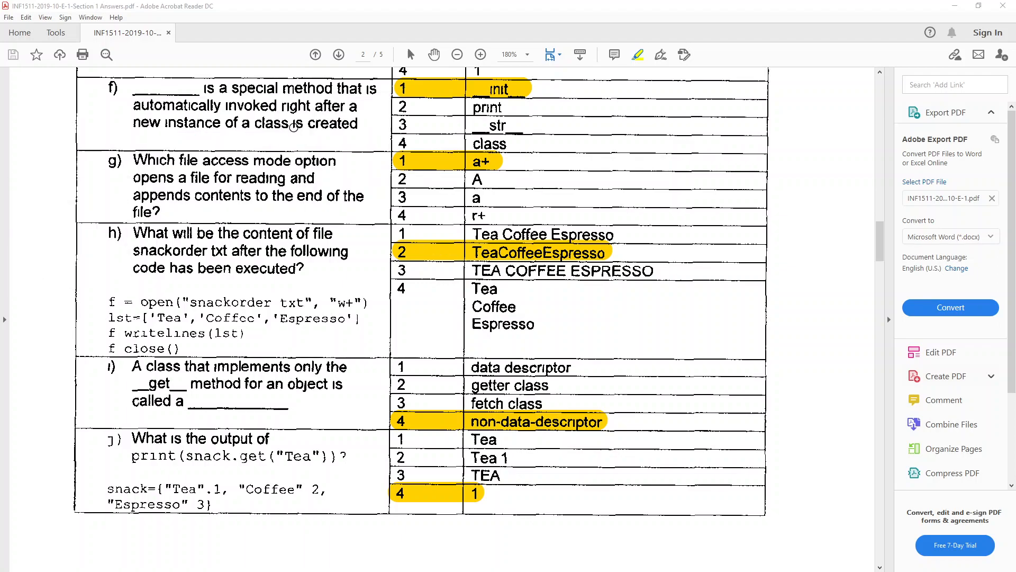
mouse_move(204, 371)
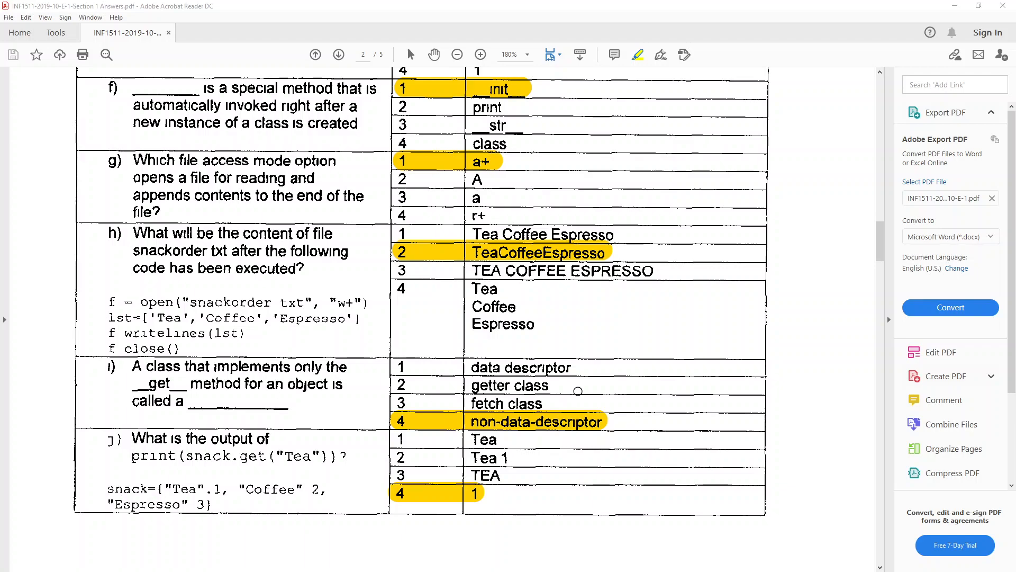
mouse_move(235, 254)
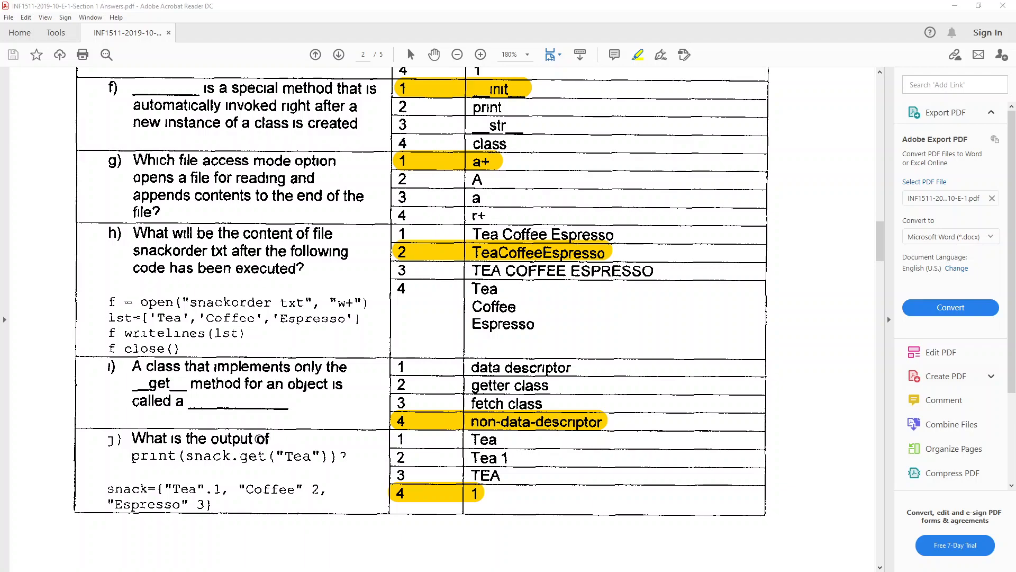
mouse_move(367, 465)
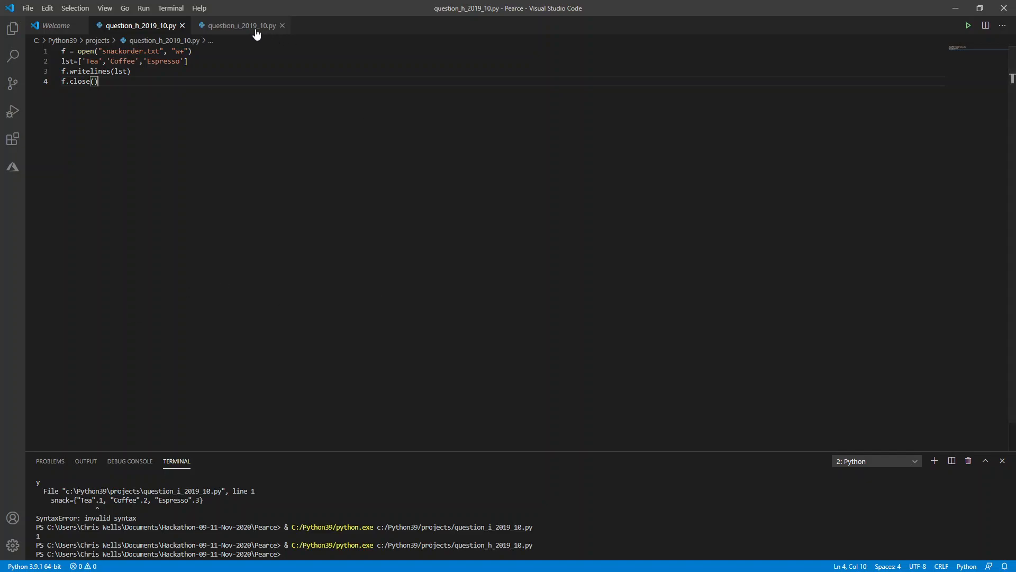
- Run question_i_2019_10.py so the terminal prints 1
left_click(239, 26)
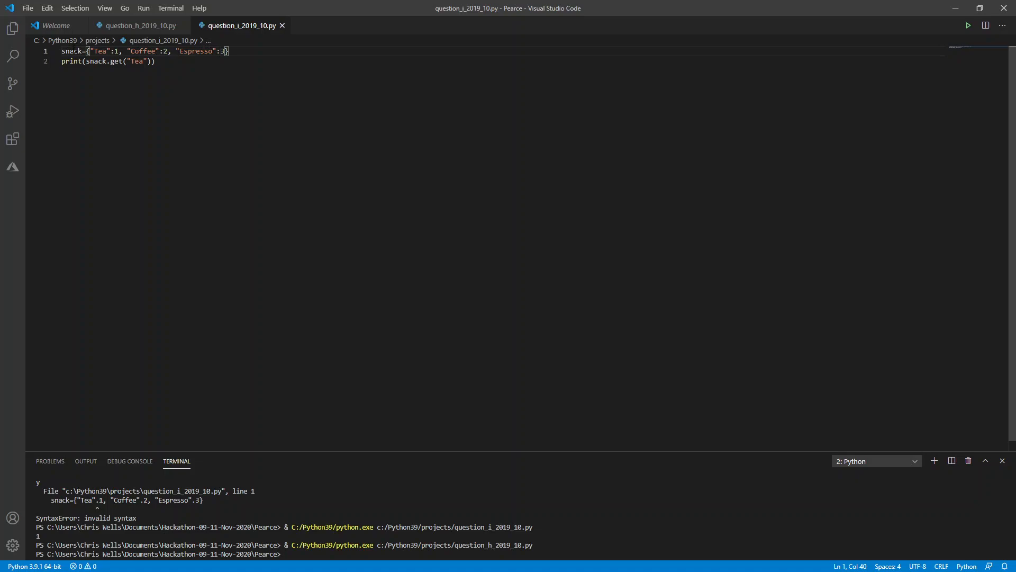
mouse_move(223, 51)
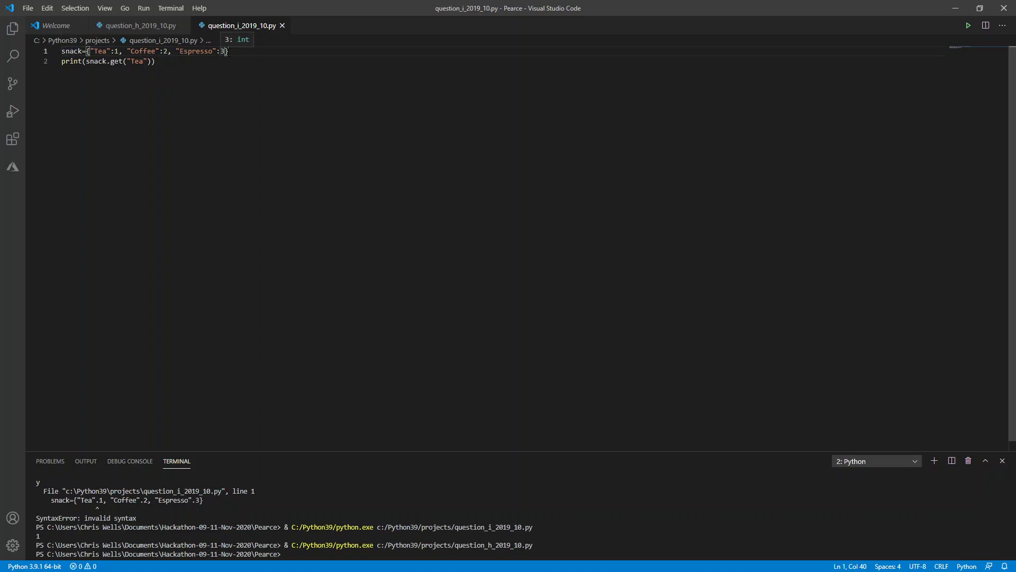
left_click(968, 26)
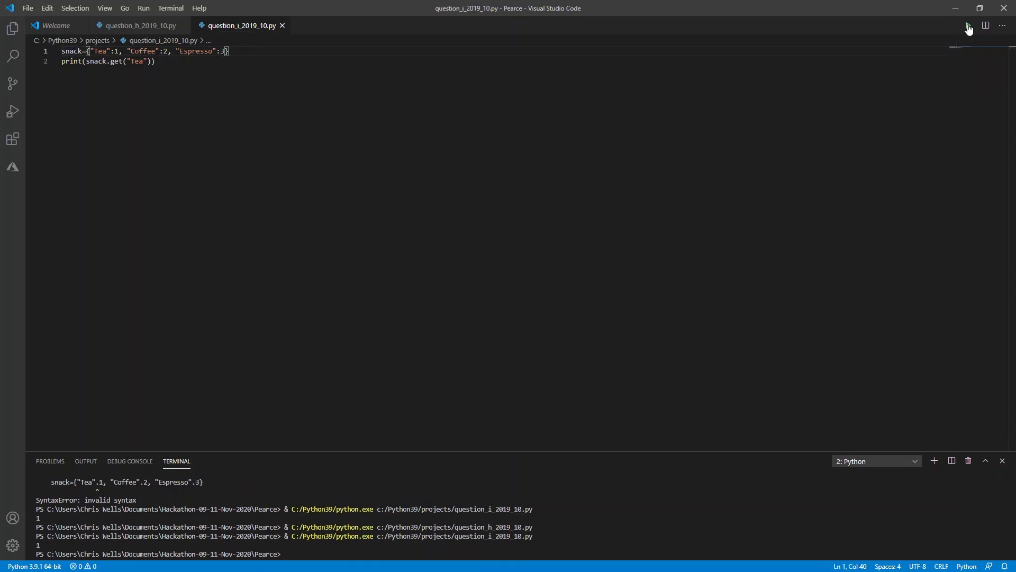
mouse_move(968, 30)
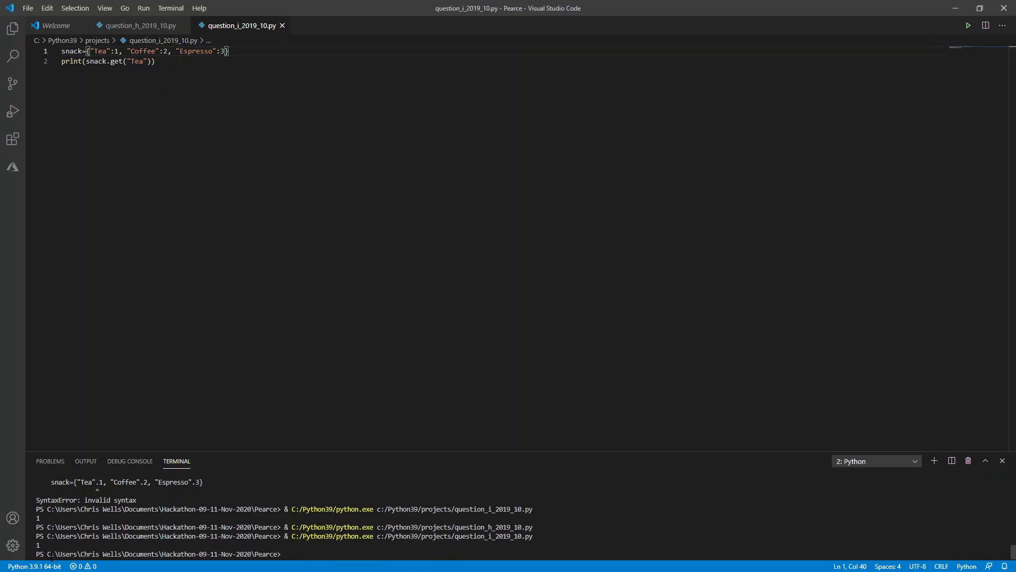
mouse_move(942, 87)
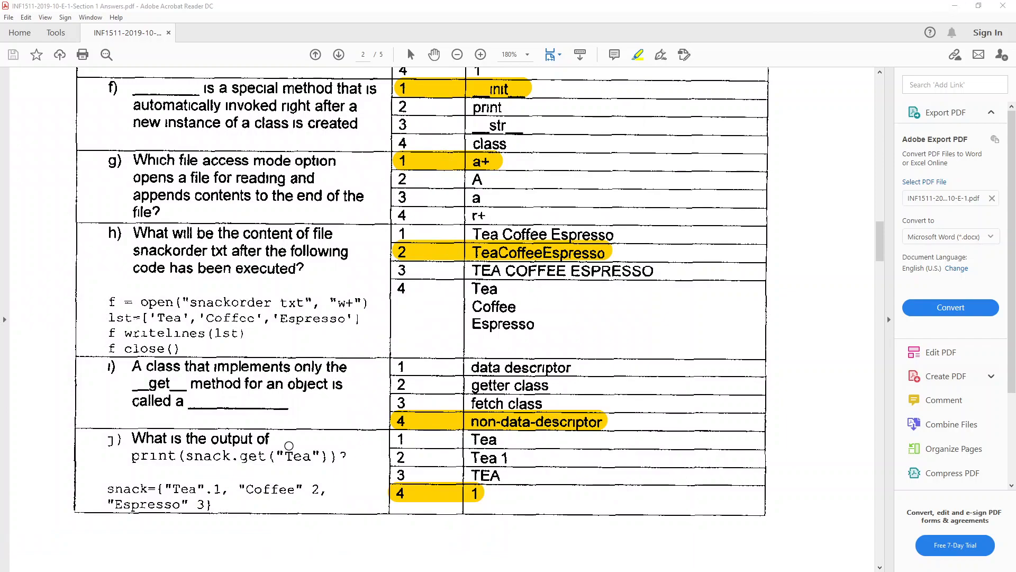
mouse_move(357, 444)
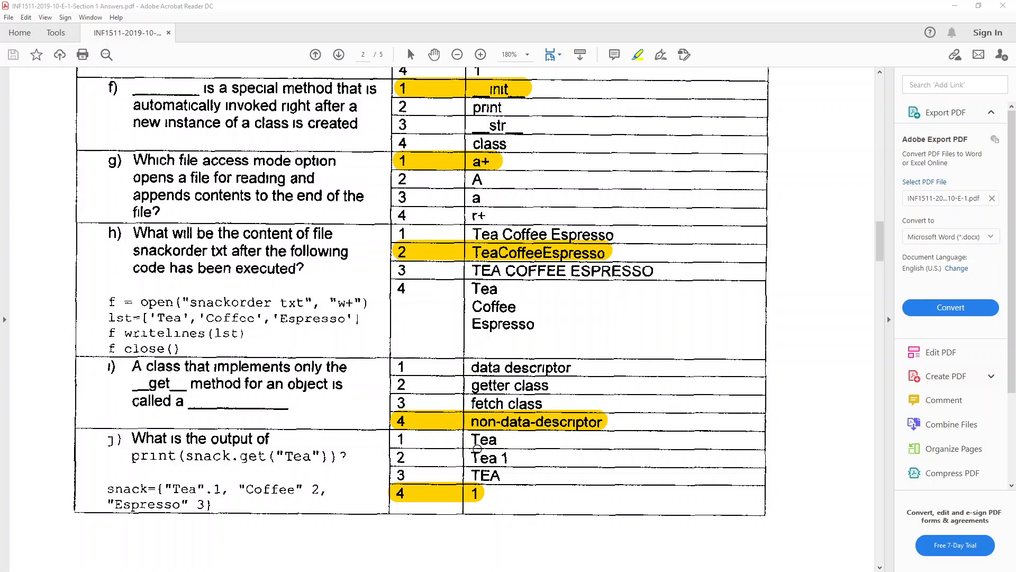
- Minimize Acrobat Reader to reveal the desktop
left_click(946, 6)
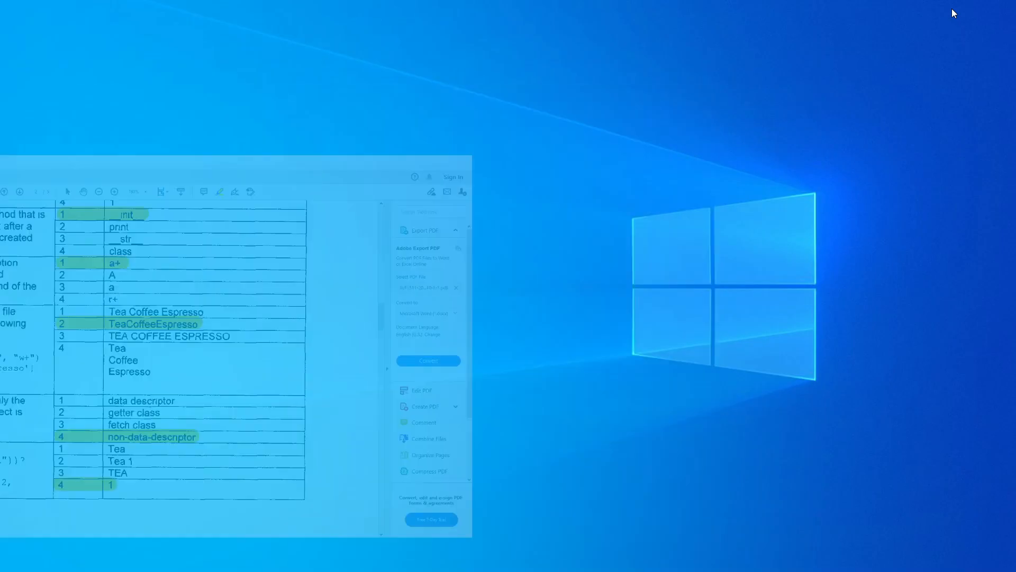